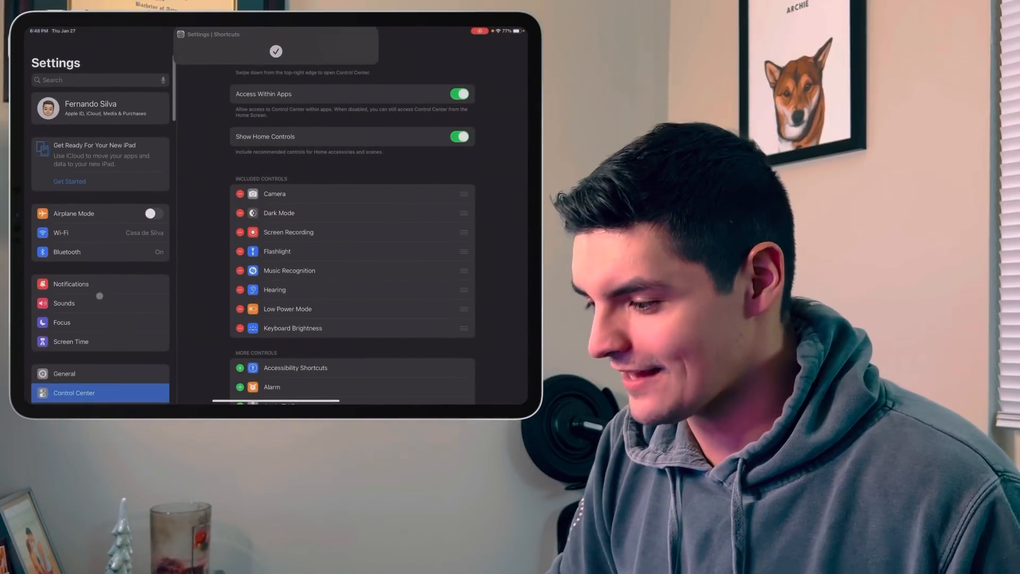
# Leave the Control Center settings and return to the Home Screen with its widgets.
pyautogui.click(64, 374)
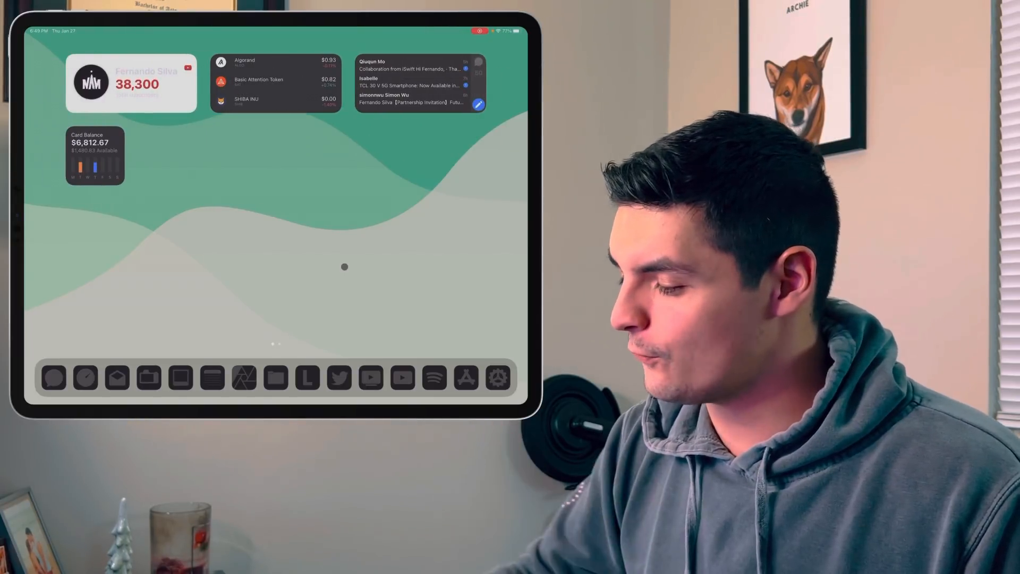
# Open the Face ID & Passcode page from the Settings sidebar and unlock it with the passcode.
pyautogui.click(496, 379)
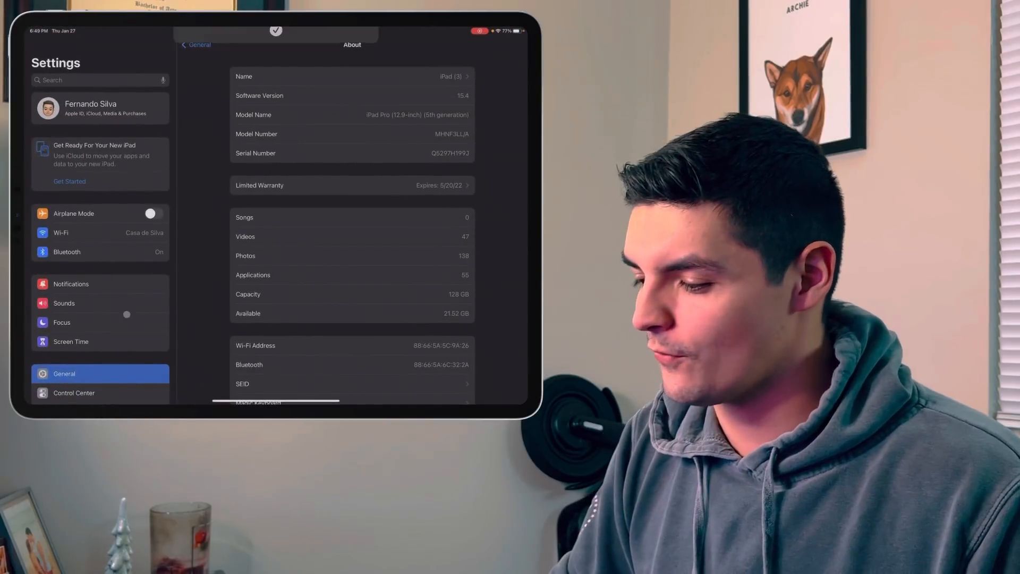
pyautogui.click(81, 244)
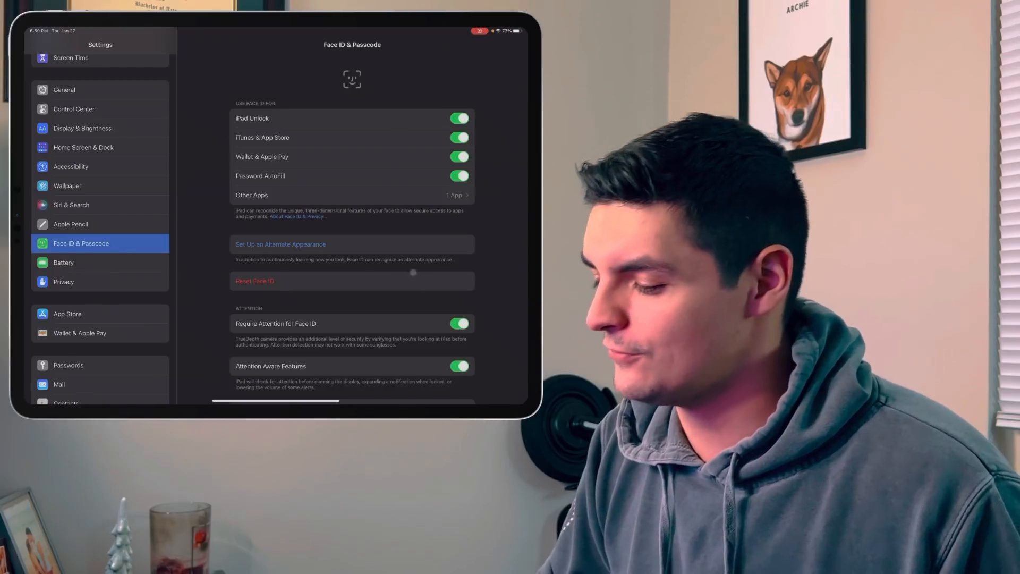
# Exit Settings from the Face ID & Passcode page back to the Home Screen widgets.
pyautogui.scroll(-3)
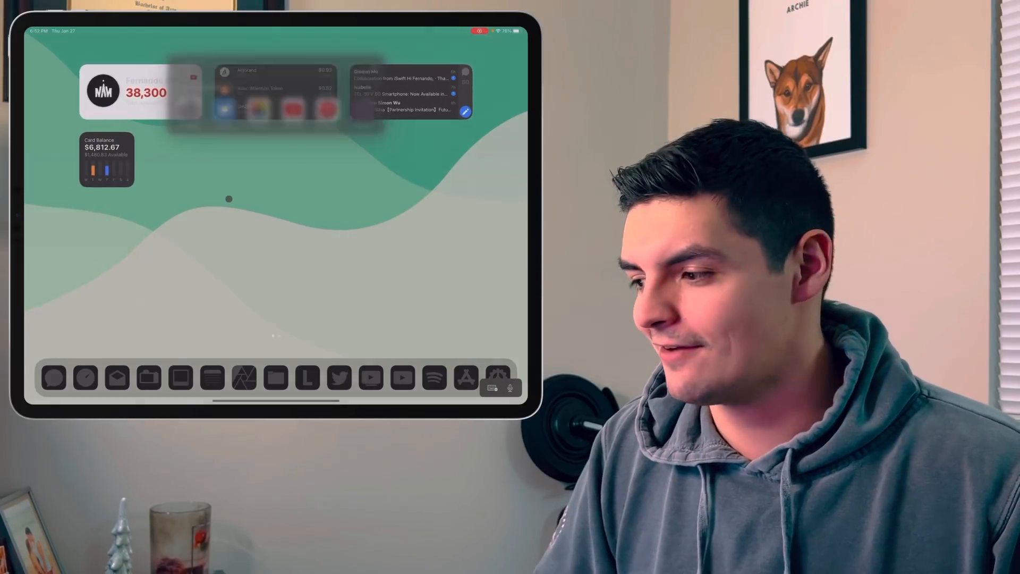
# Search 'walle' and switch the Apple Card widget's period away from Weekly so its spending bars regroup.
pyautogui.write('walle')
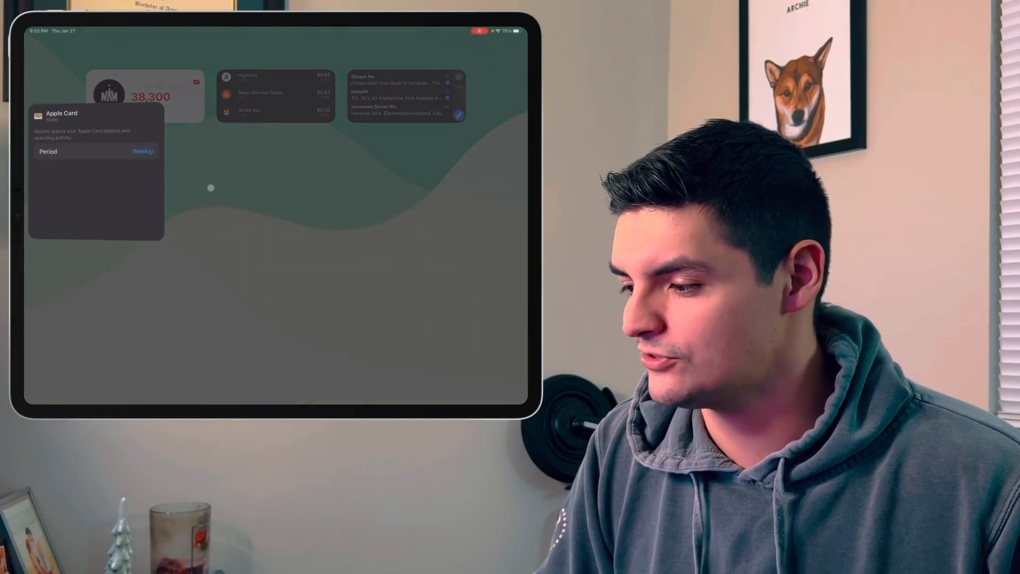
pyautogui.click(143, 151)
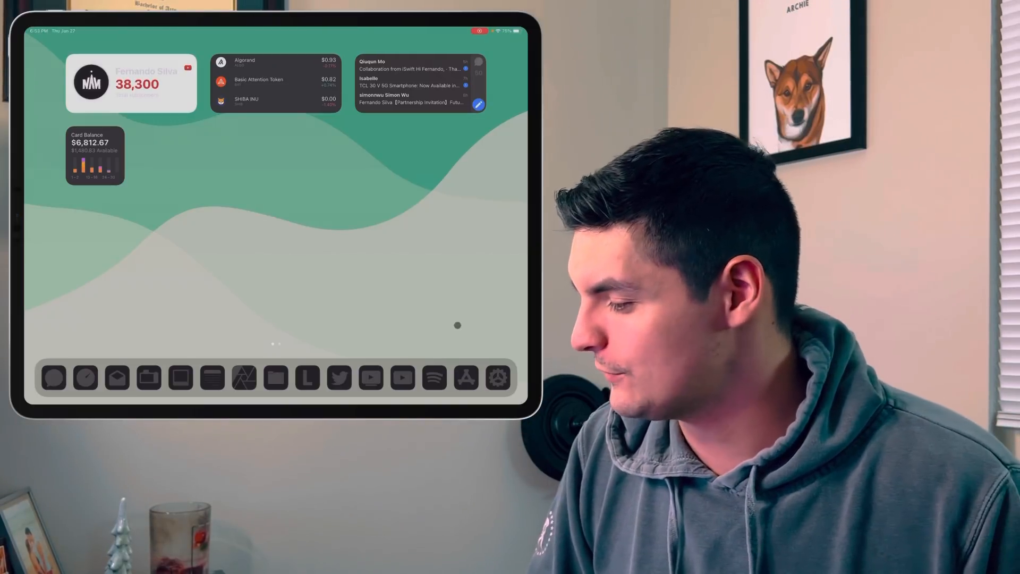
# Navigate General > Keyboard to the Hardware Keyboard page showing Auto-Capitalization and Auto-Correction on.
pyautogui.click(495, 381)
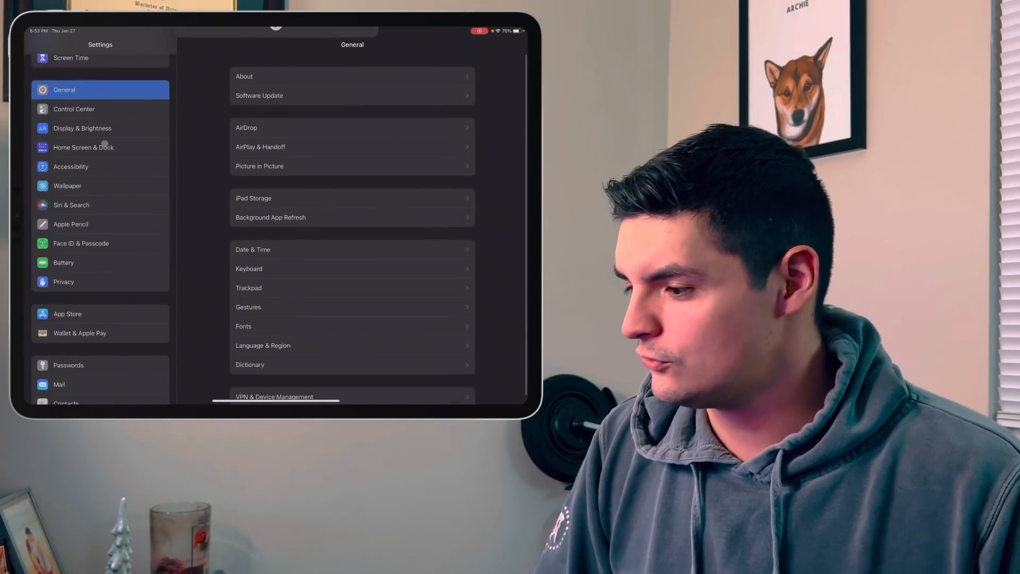
pyautogui.click(74, 109)
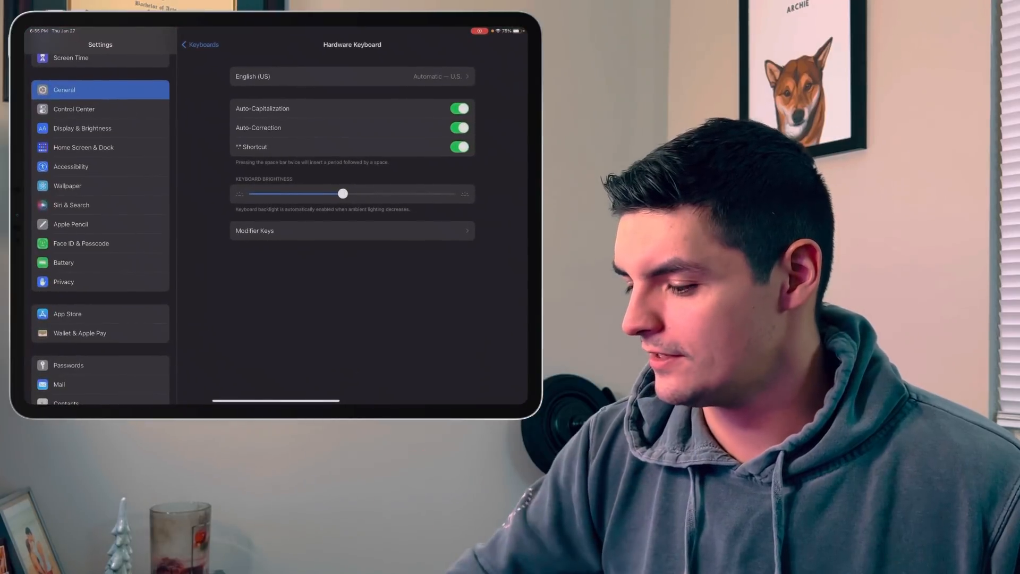
pyautogui.scroll(-3)
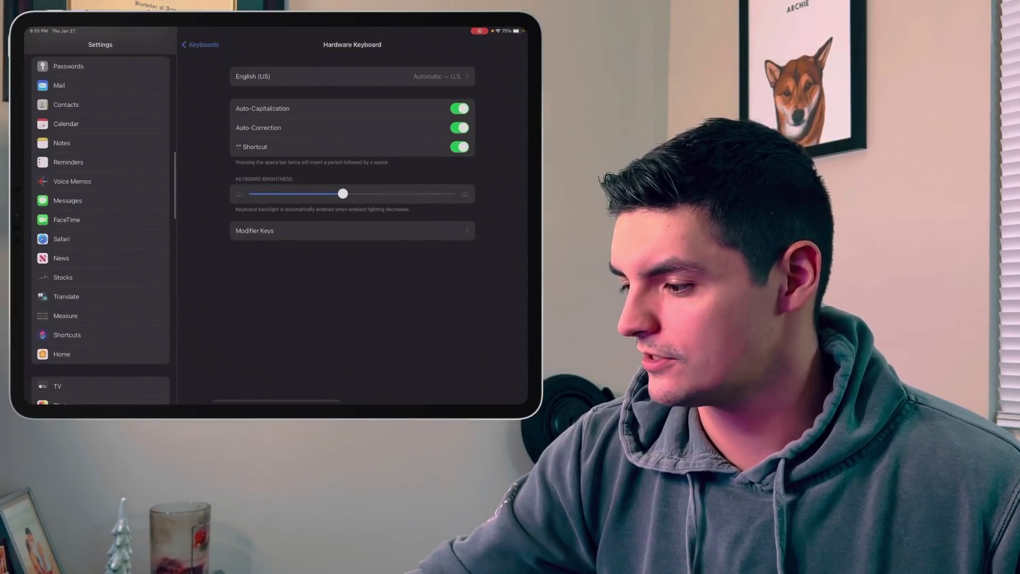
# Review the Notes settings, then switch to the TV page with Show Sports Scores and Use Play History on.
pyautogui.click(62, 143)
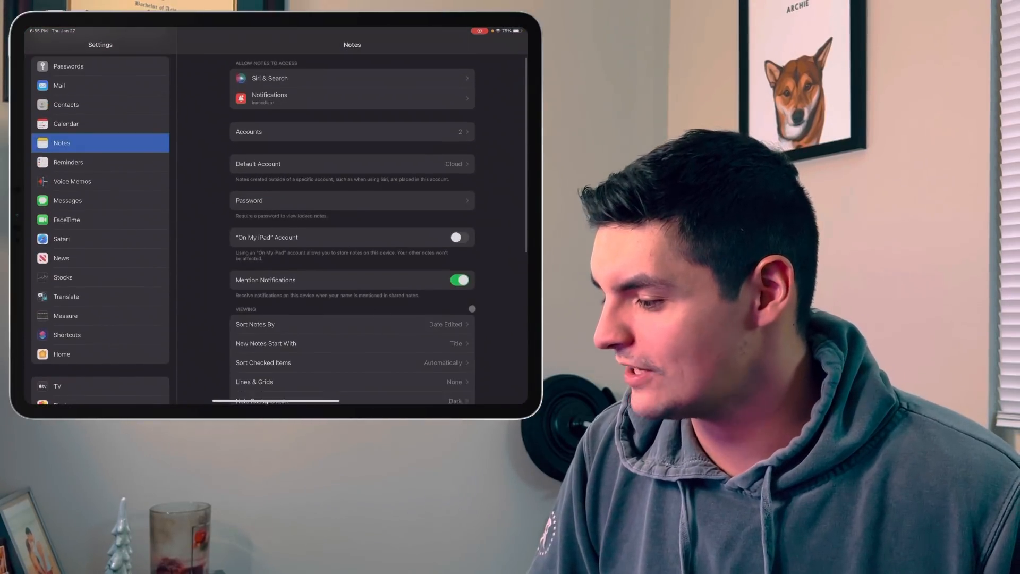
pyautogui.scroll(-3)
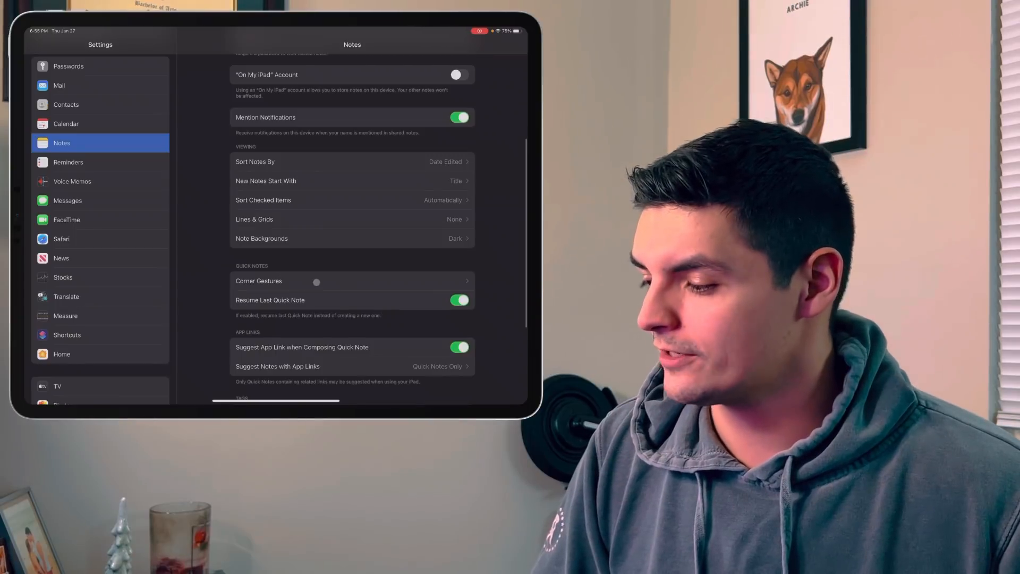
pyautogui.click(259, 280)
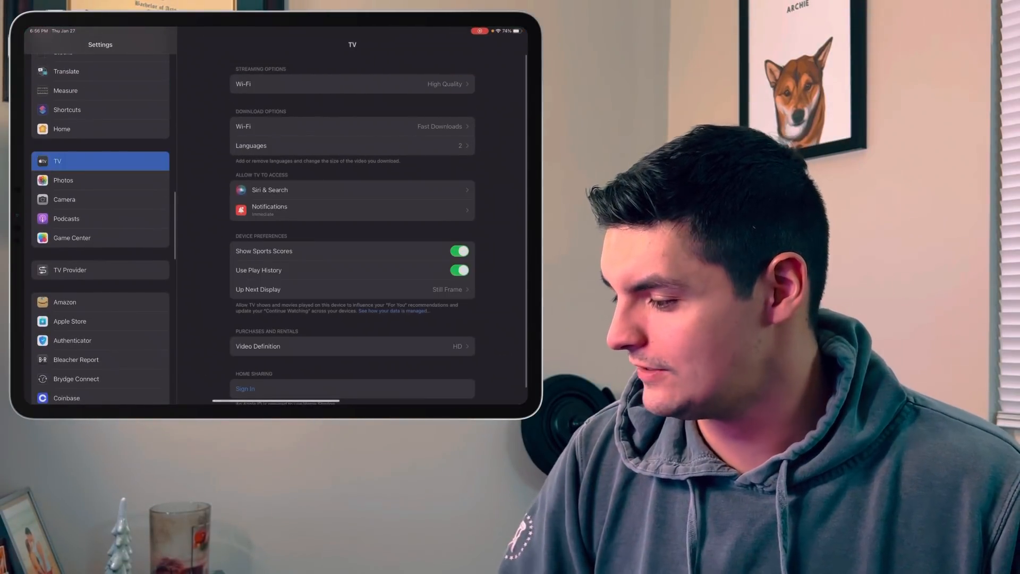
pyautogui.scroll(-3)
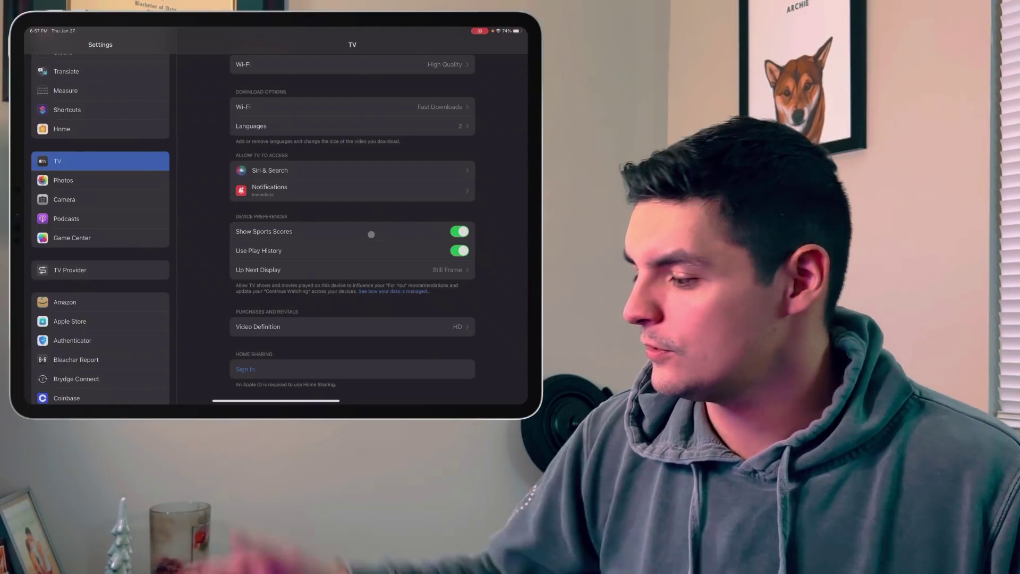
pyautogui.click(353, 270)
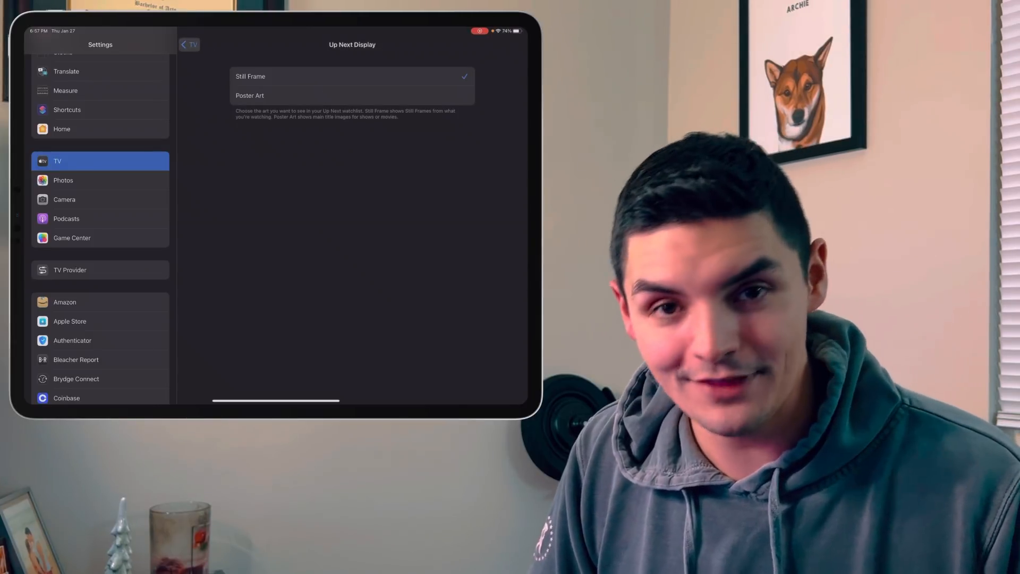
pyautogui.click(189, 45)
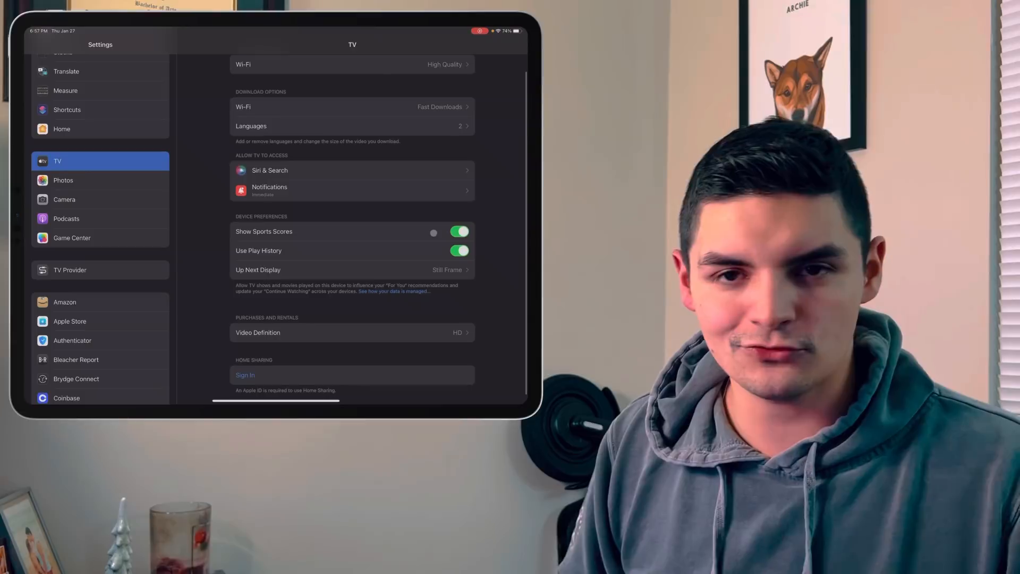